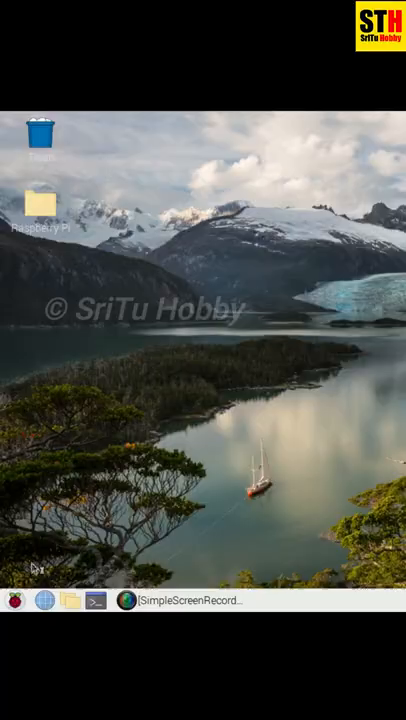
Write an RPi.GPIO script toggling pin 4 HIGH/LOW with 1-second sleeps, then begin saving it.
left_click(125, 600)
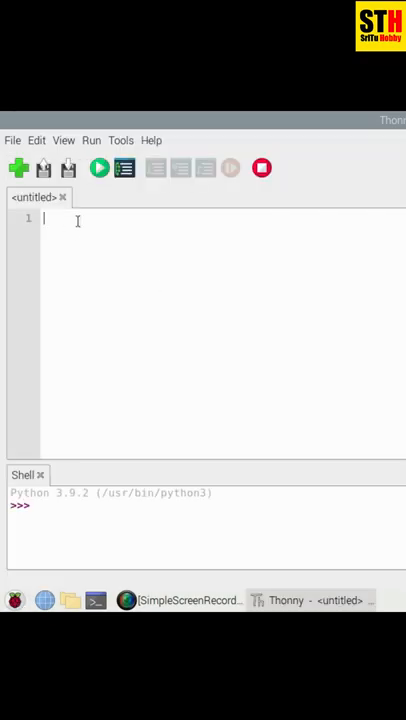
type("import RPi.GPIO as G")
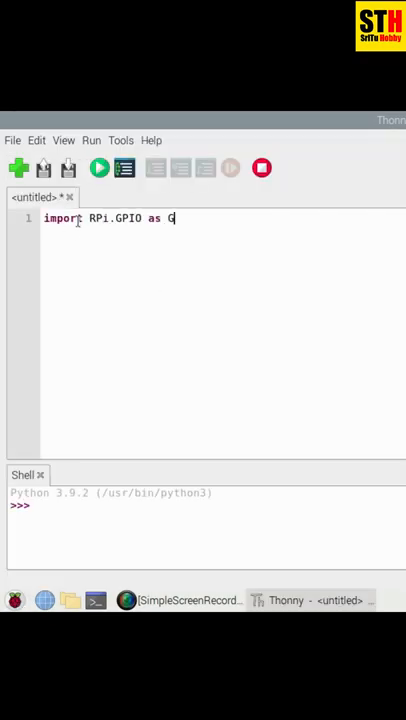
type("PIO")
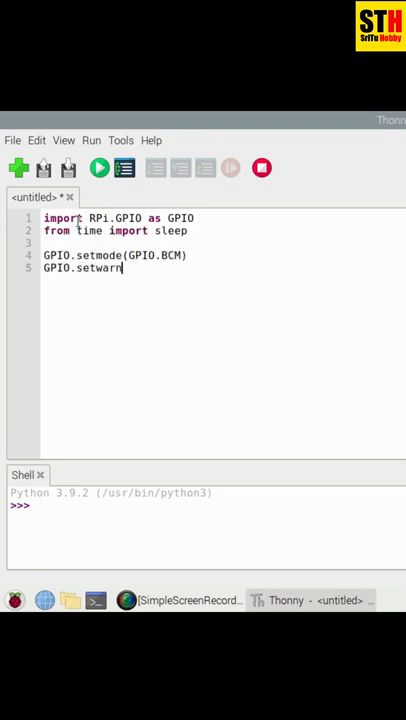
type("ings(False)")
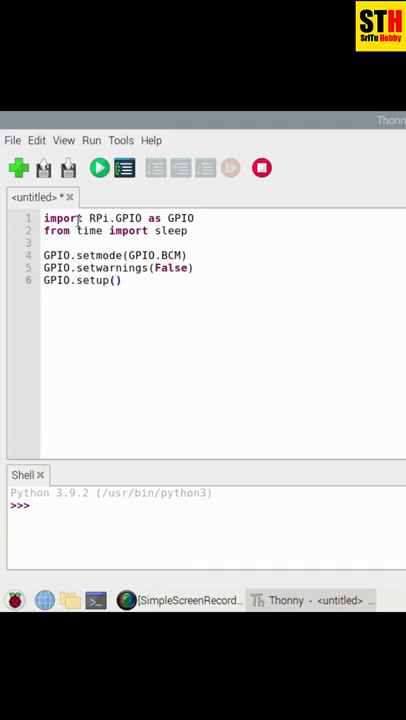
type("4,GPIO.OUT)")
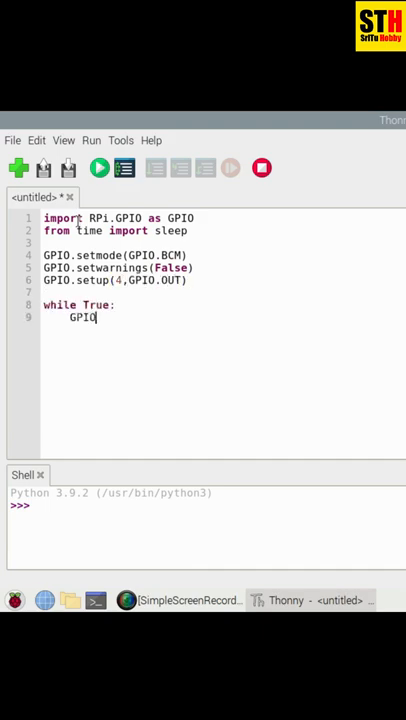
type(".output(4,GPIO.HIGH)")
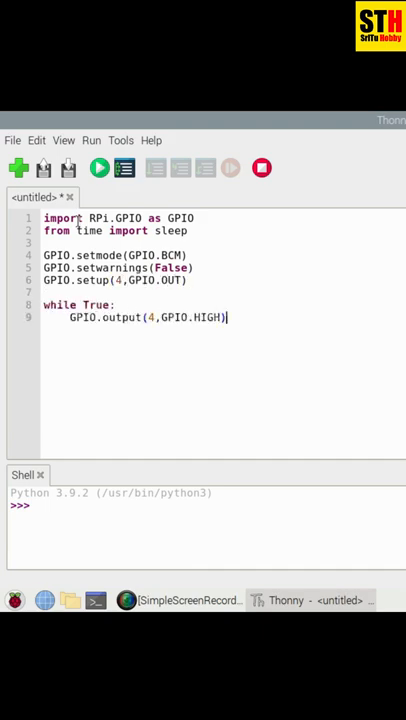
type("sleep(1)")
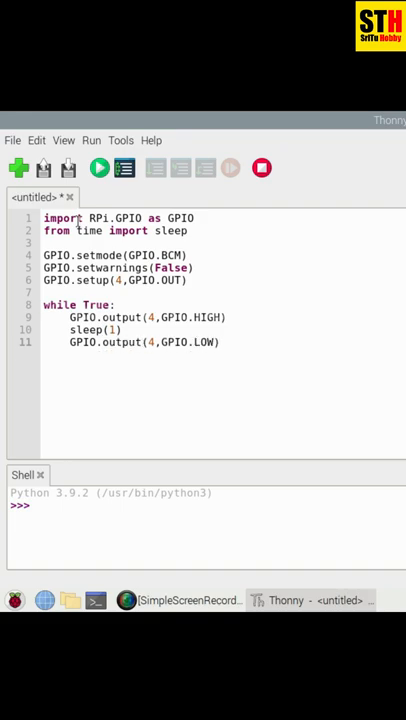
type("sleep(1)")
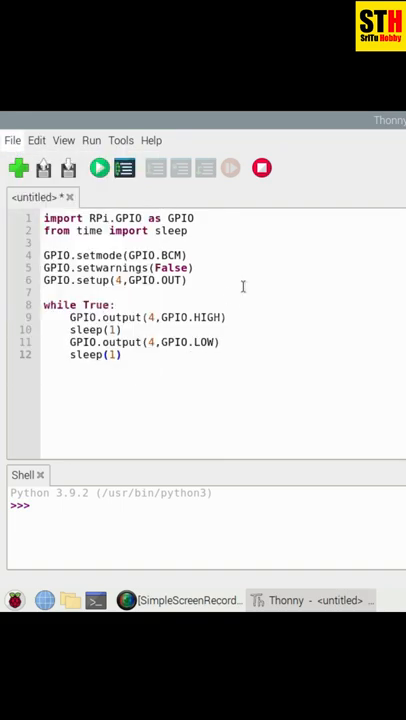
left_click(45, 167)
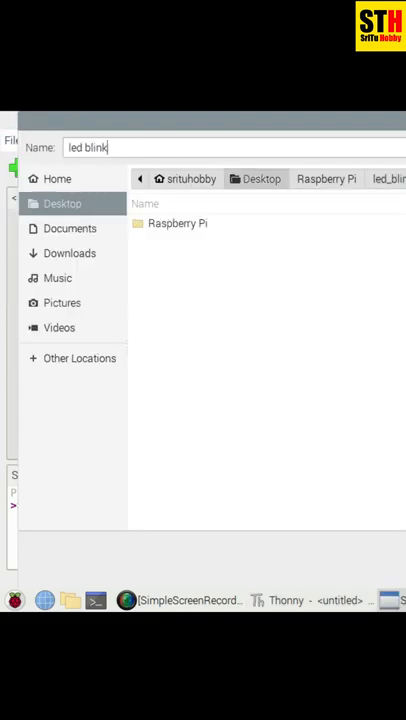